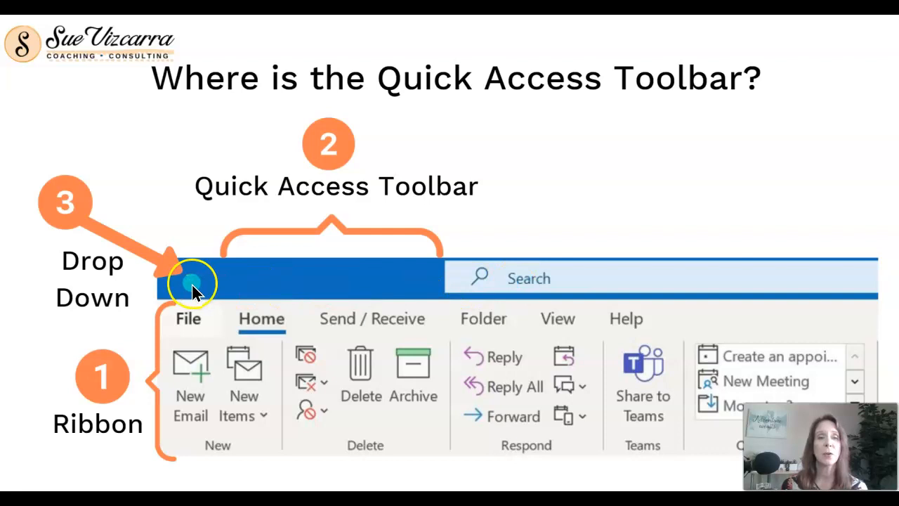
mouse_move(214, 288)
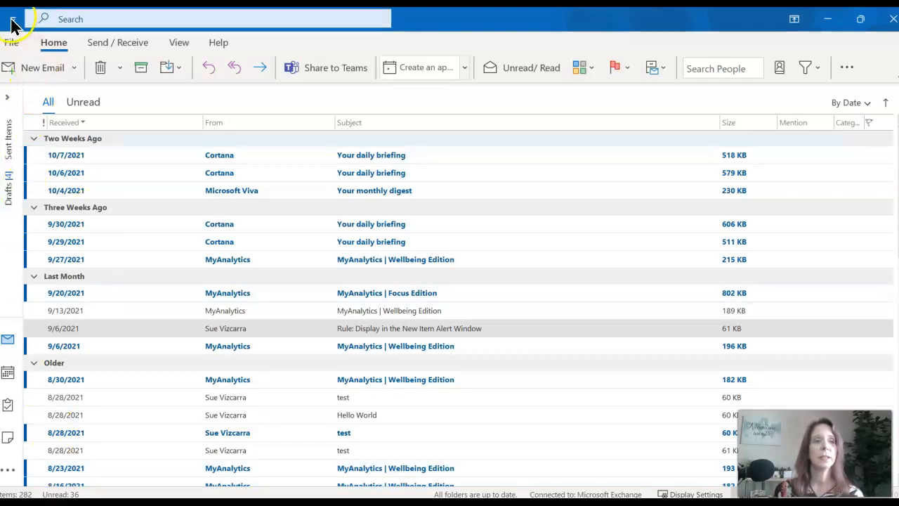
Step: Reach the Quick Access Toolbar page of Outlook Options via More Commands
click(409, 329)
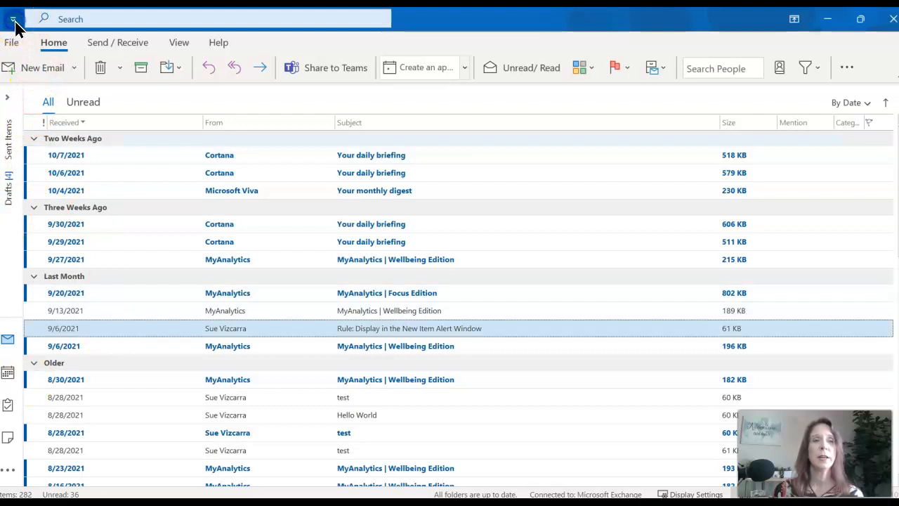
mouse_move(13, 19)
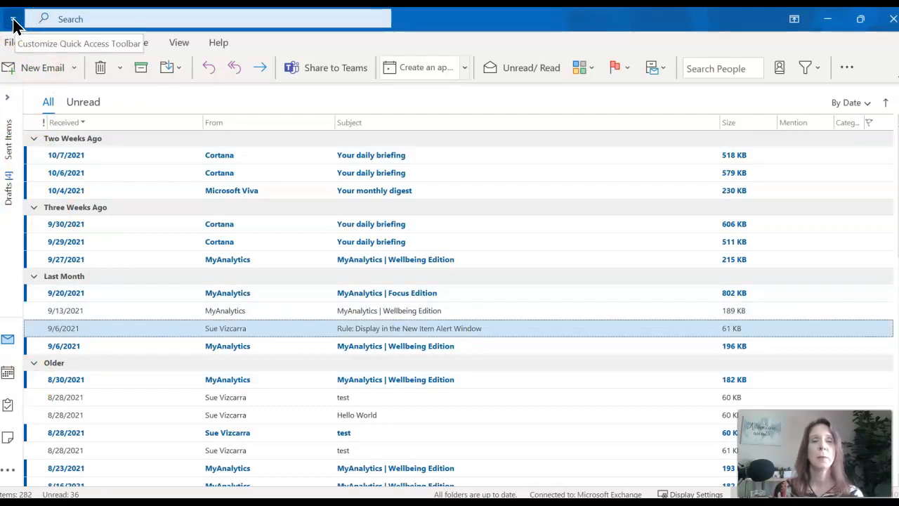
click(13, 18)
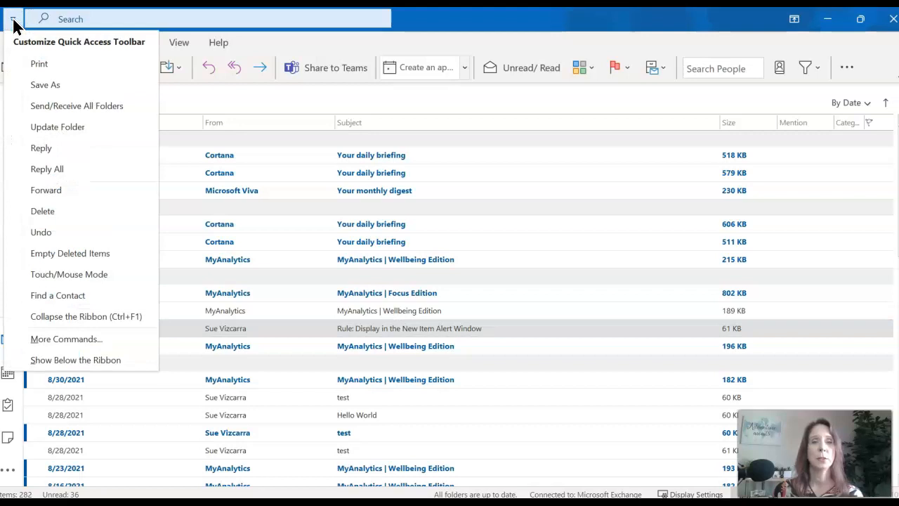
mouse_move(66, 338)
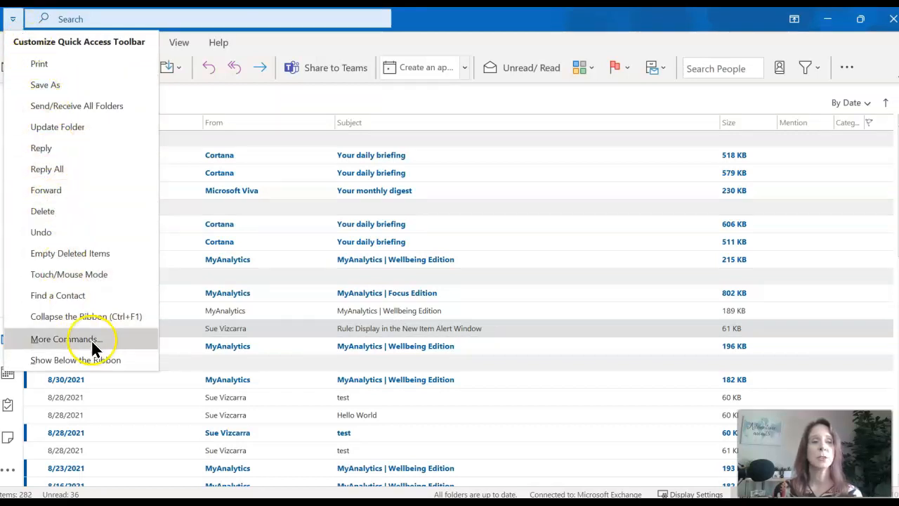
mouse_move(126, 344)
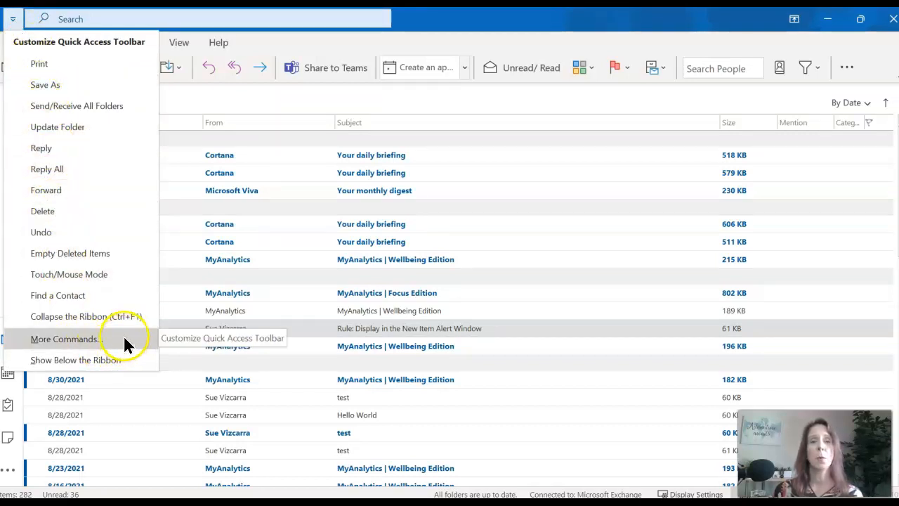
click(64, 338)
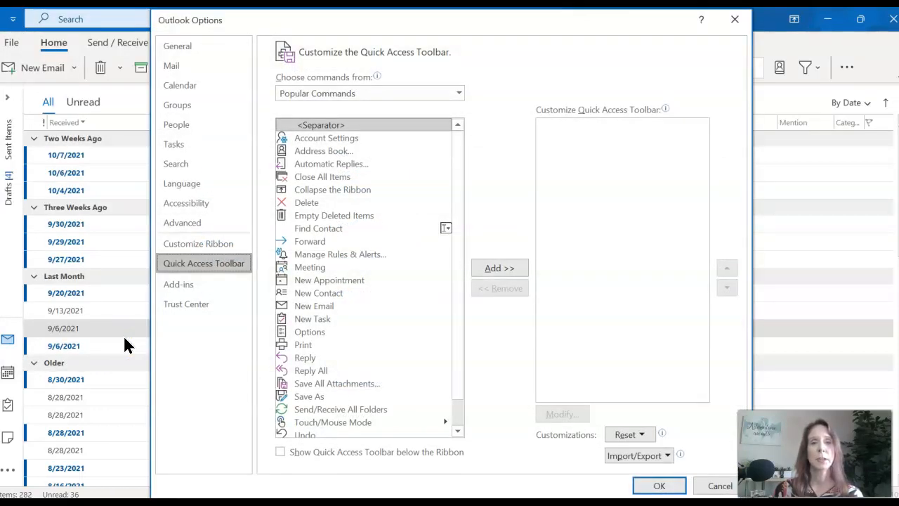
mouse_move(359, 320)
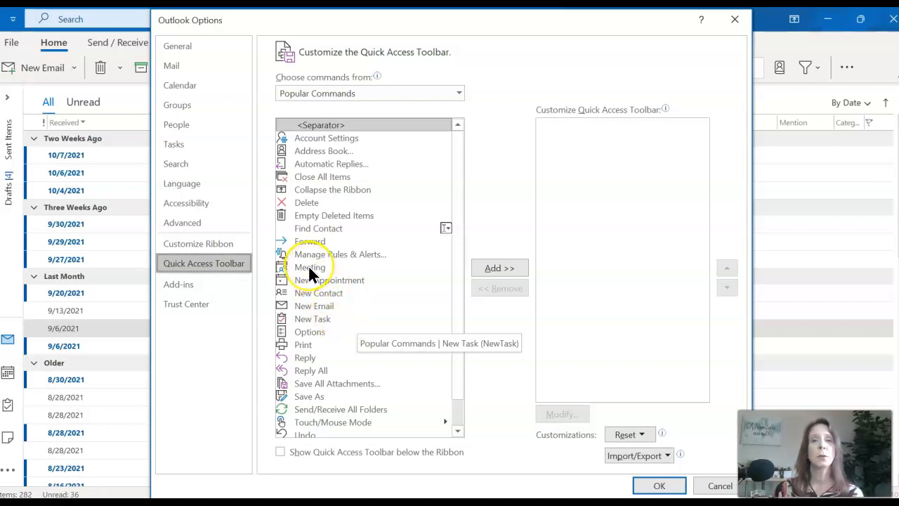
Step: Select Meeting in the Popular Commands list
click(309, 267)
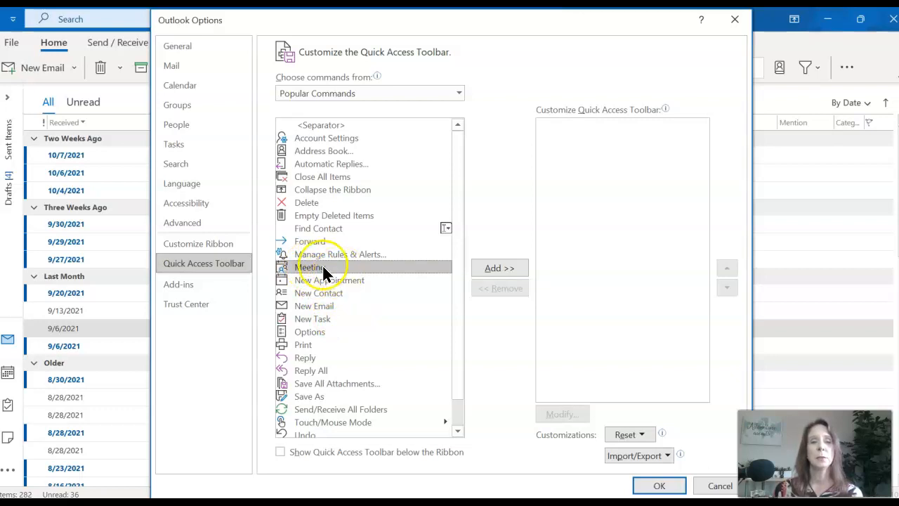
mouse_move(351, 286)
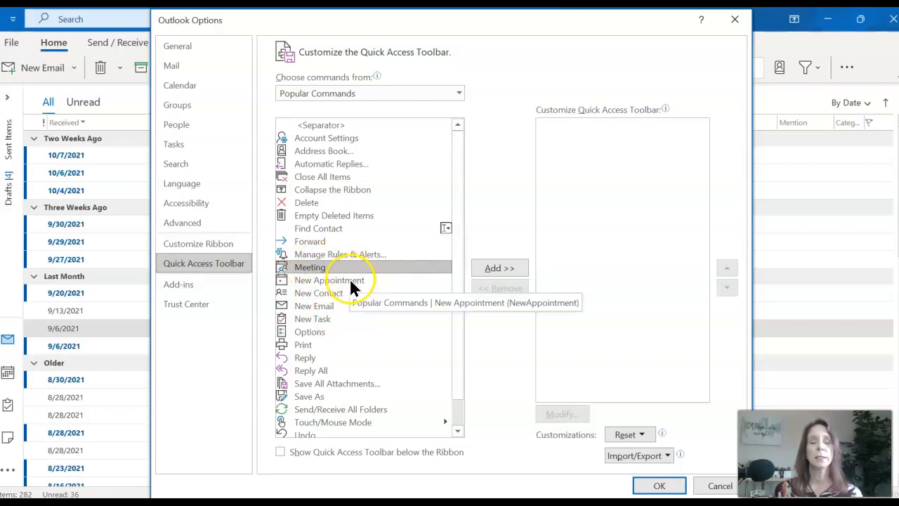
mouse_move(334, 287)
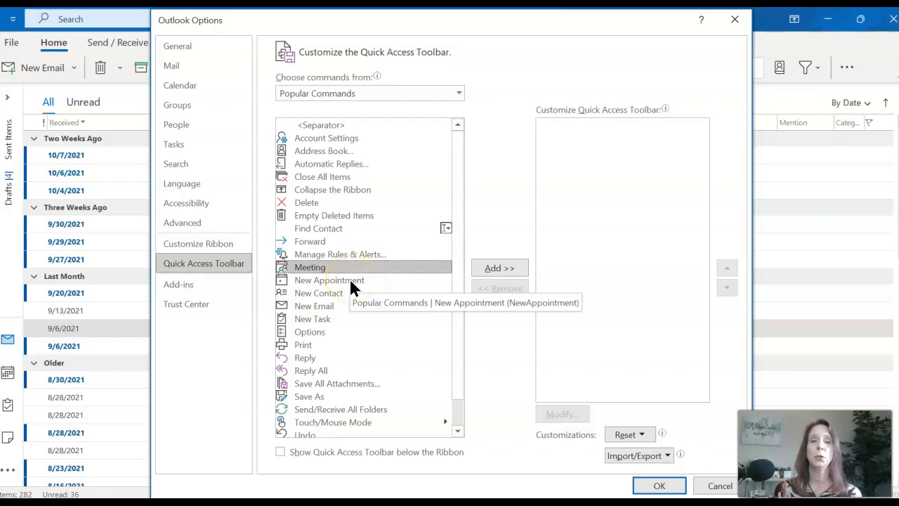
mouse_move(322, 273)
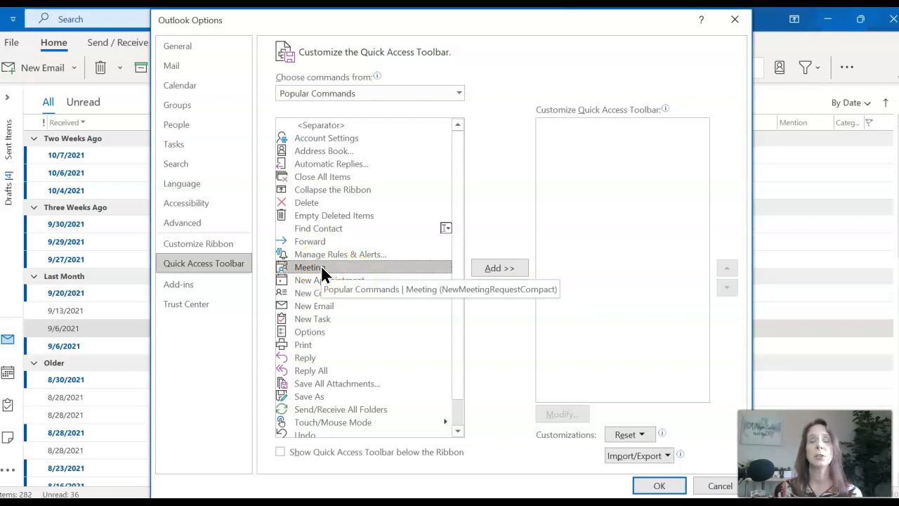
mouse_move(492, 268)
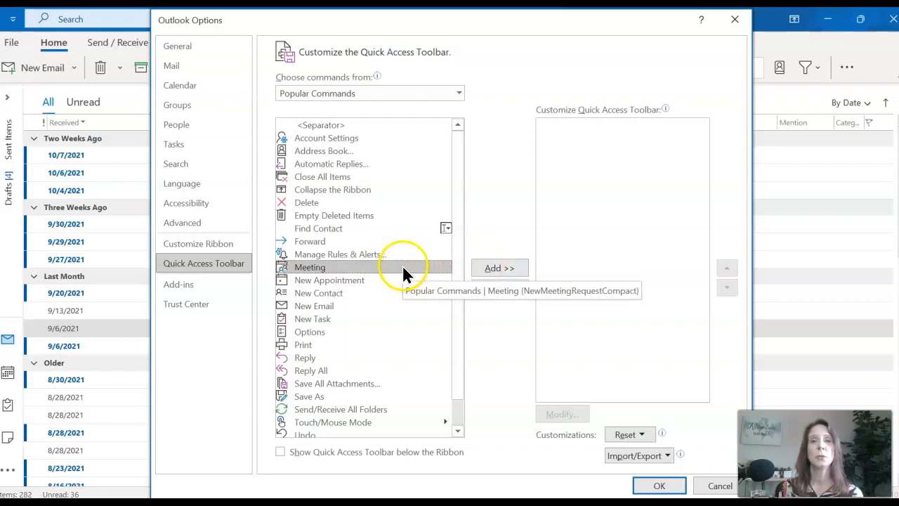
Step: Add Meeting, New Appointment, New Contact, New Email and New Task to the toolbar list
click(500, 266)
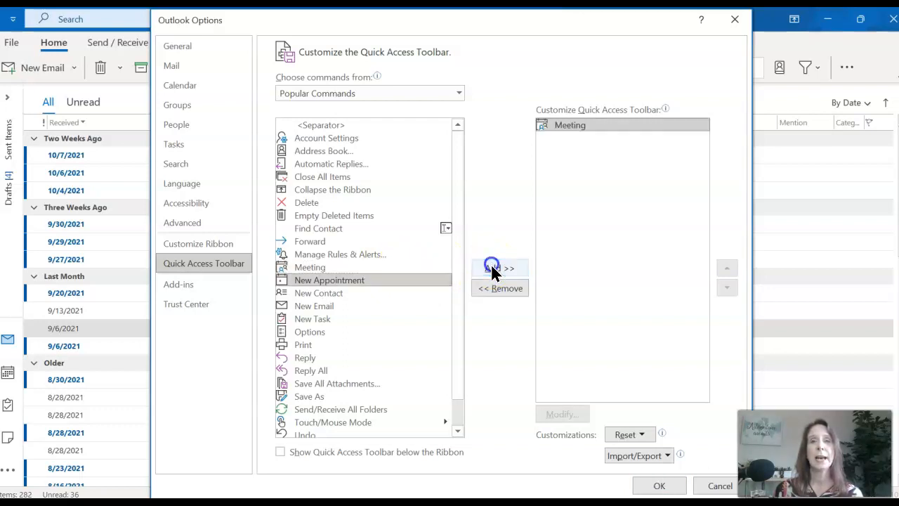
mouse_move(382, 289)
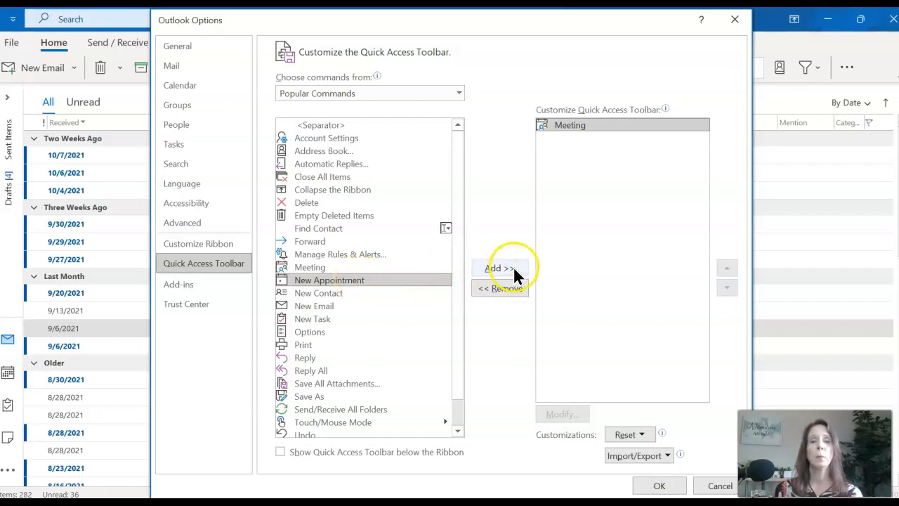
click(500, 268)
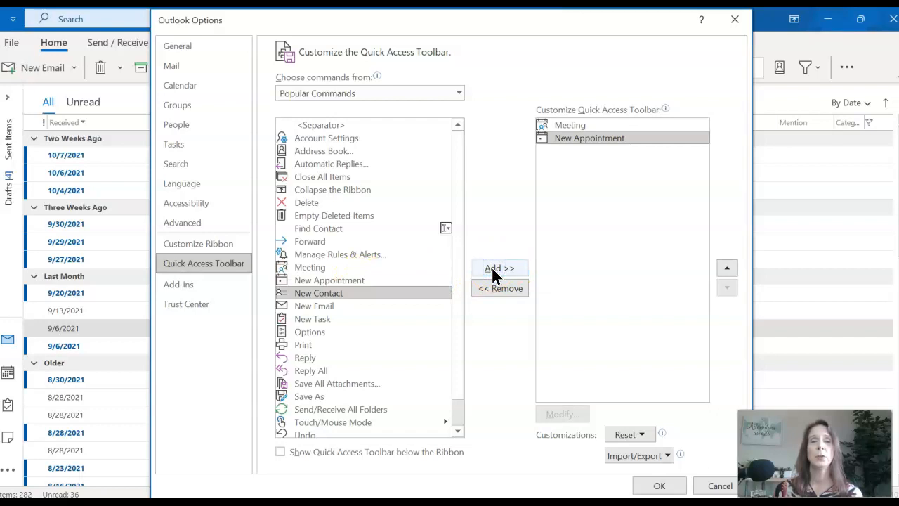
click(500, 269)
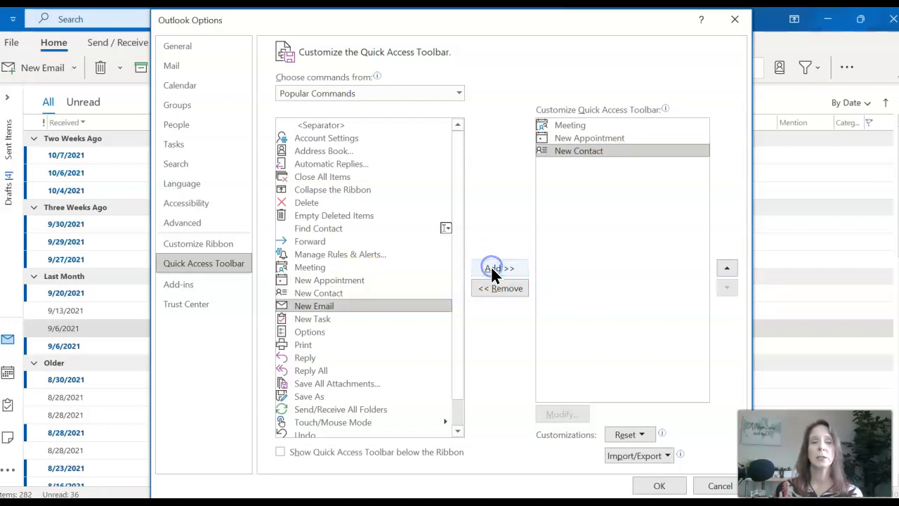
click(496, 268)
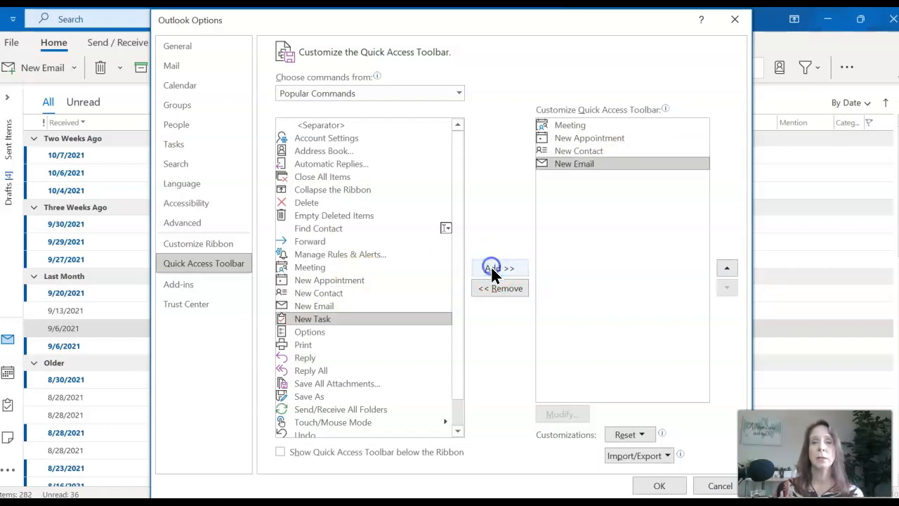
click(500, 270)
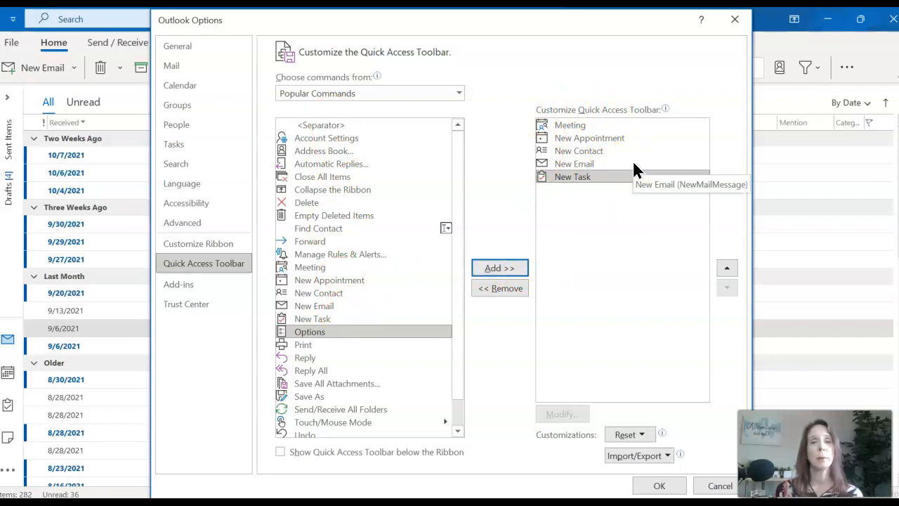
mouse_move(584, 180)
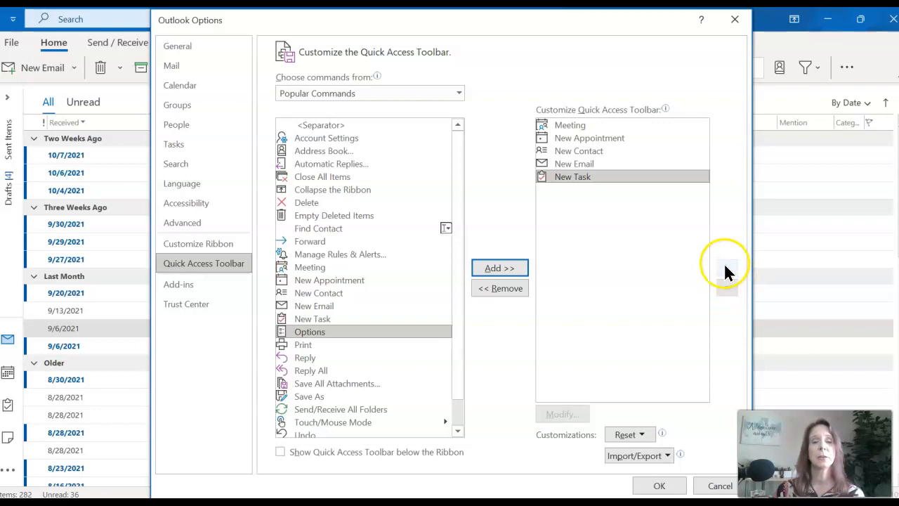
click(728, 264)
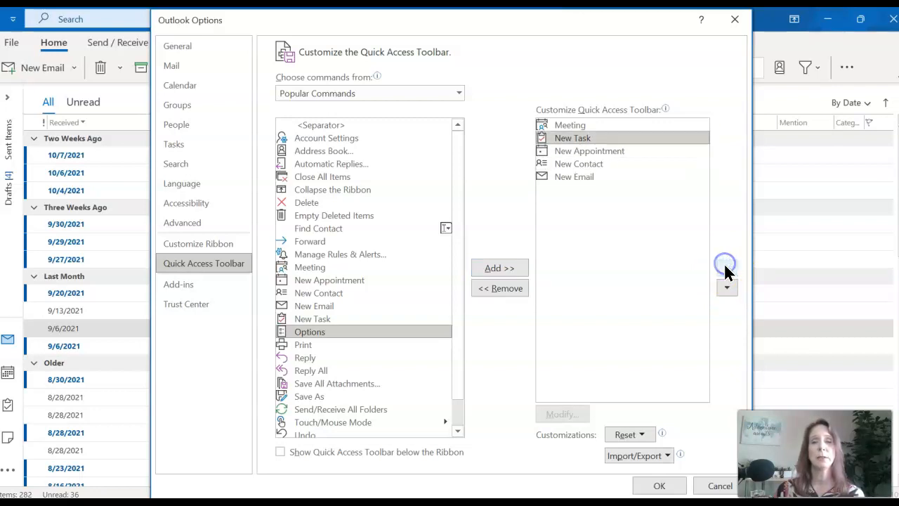
click(727, 287)
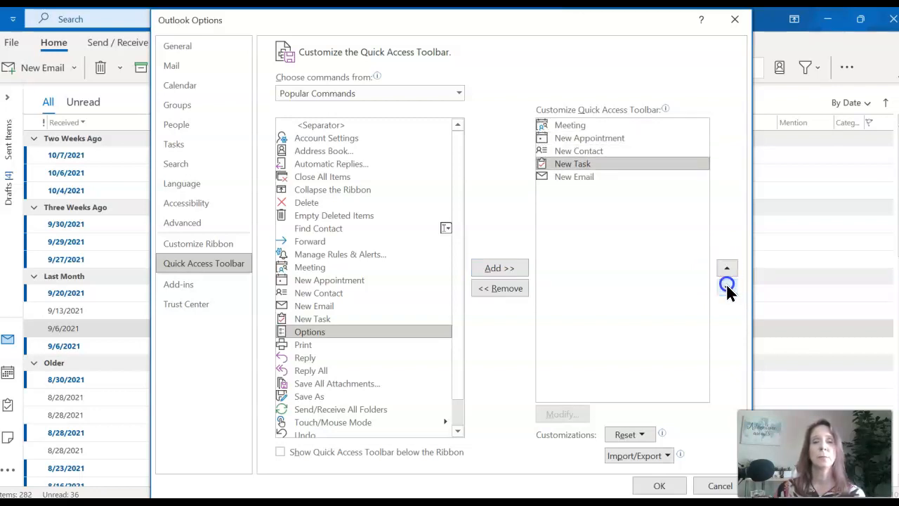
click(728, 288)
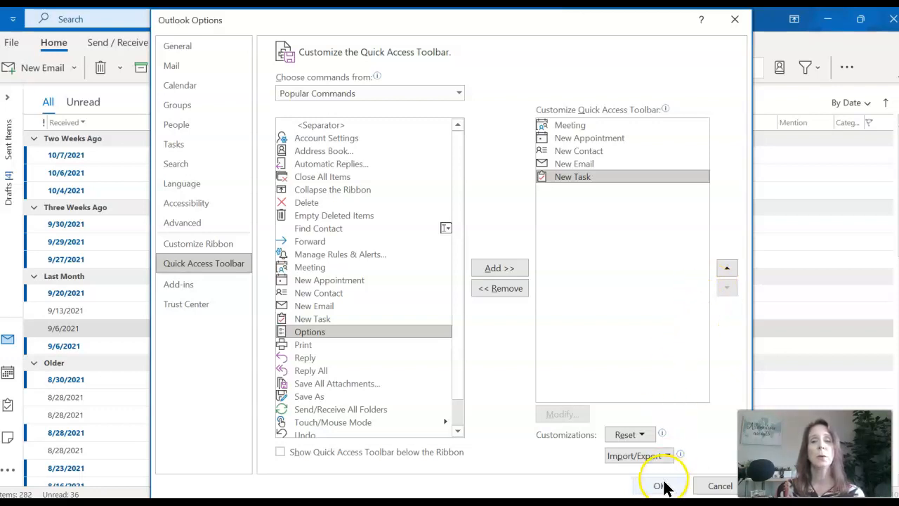
click(659, 486)
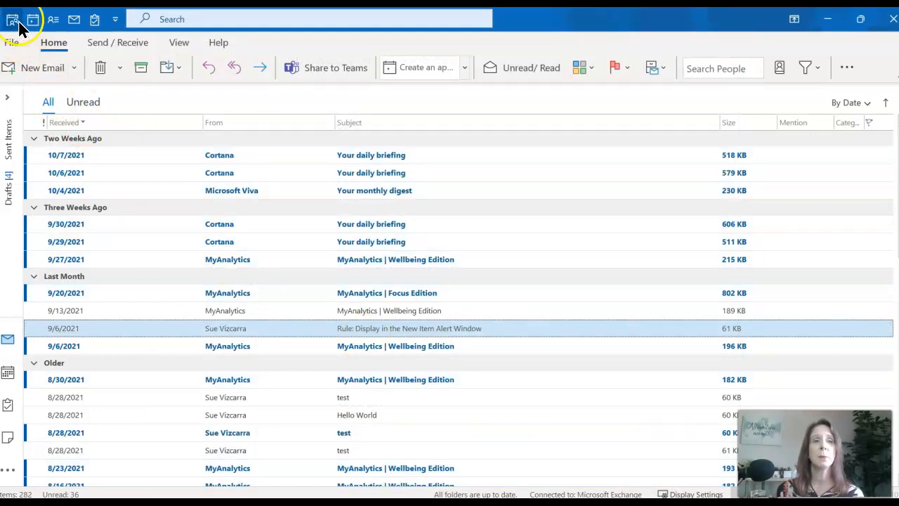
mouse_move(95, 20)
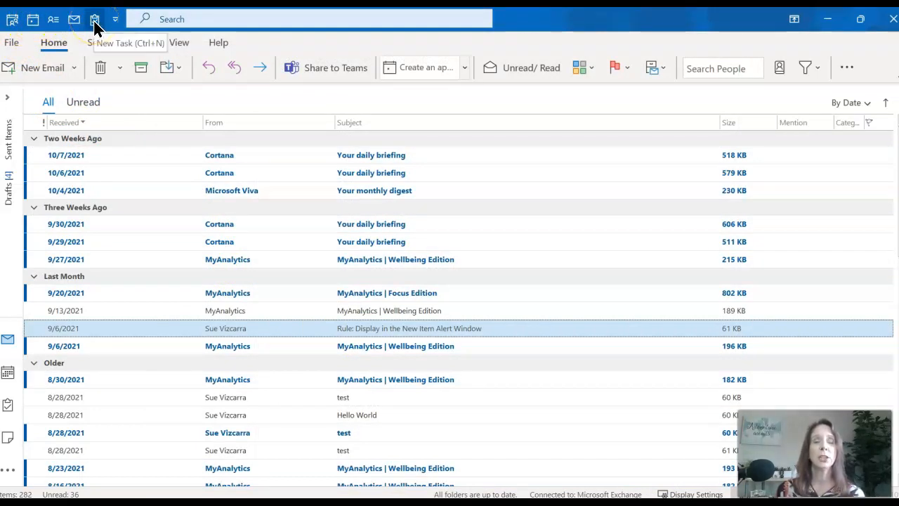
mouse_move(73, 20)
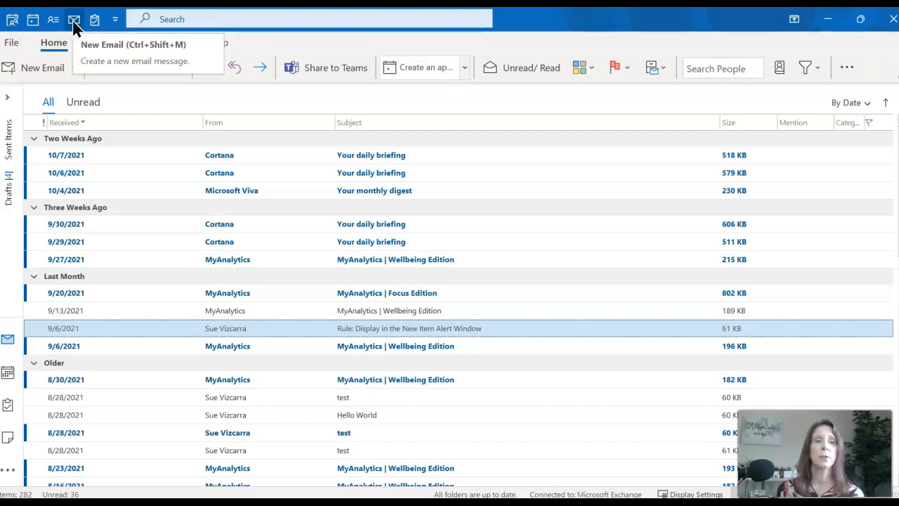
mouse_move(11, 20)
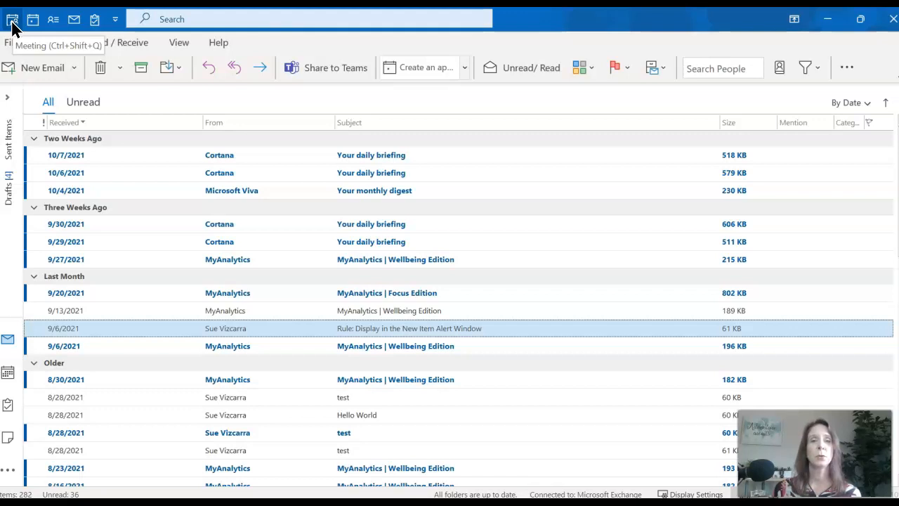
click(9, 371)
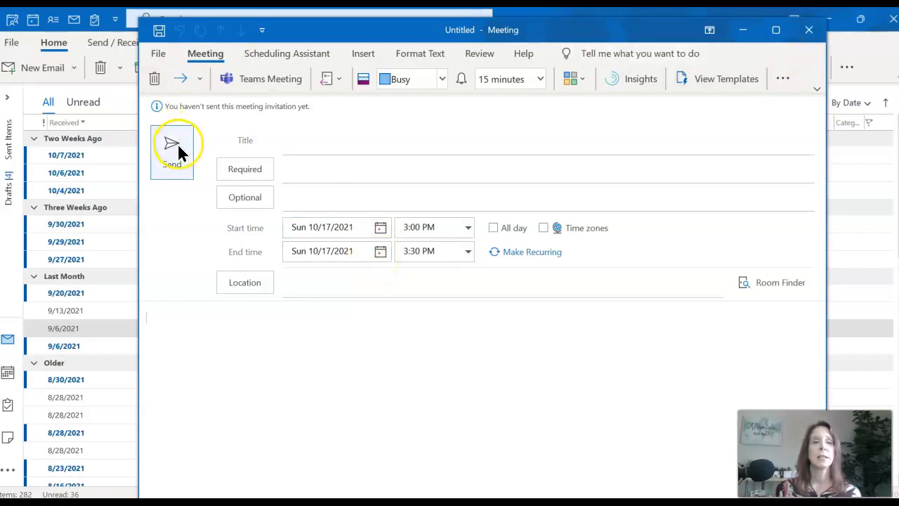
click(810, 29)
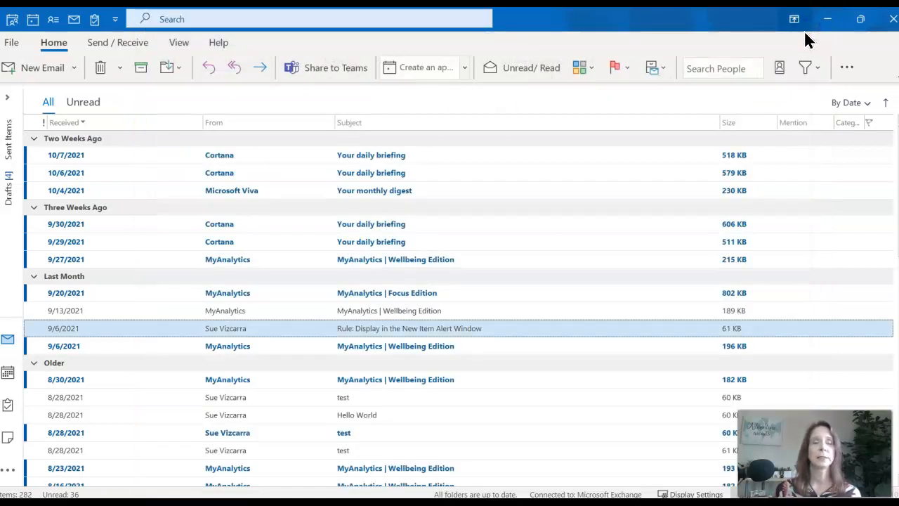
mouse_move(551, 91)
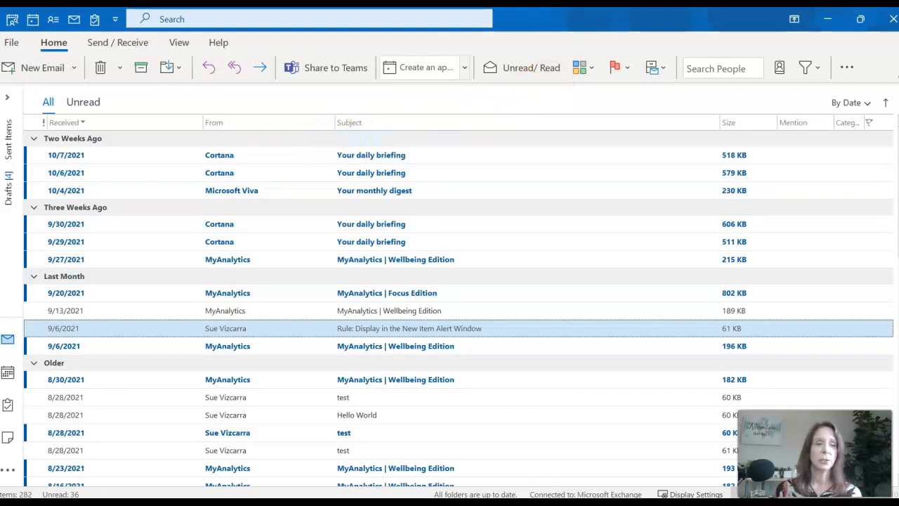
Step: Show the calendar, start a new email from the toolbar, then close it unsent
click(8, 372)
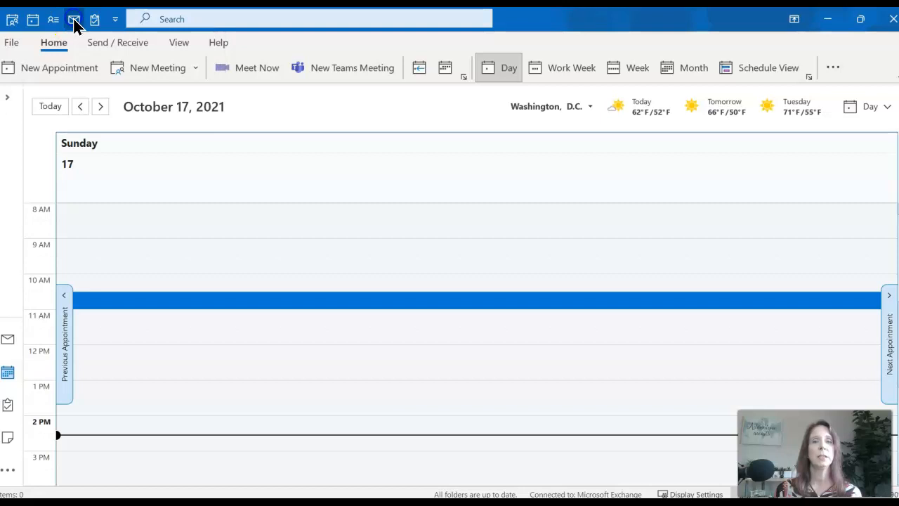
click(73, 19)
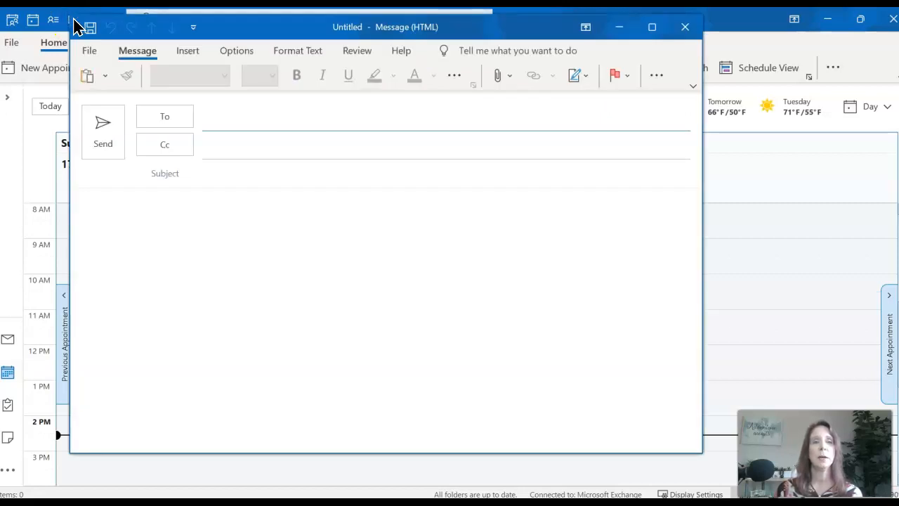
click(281, 117)
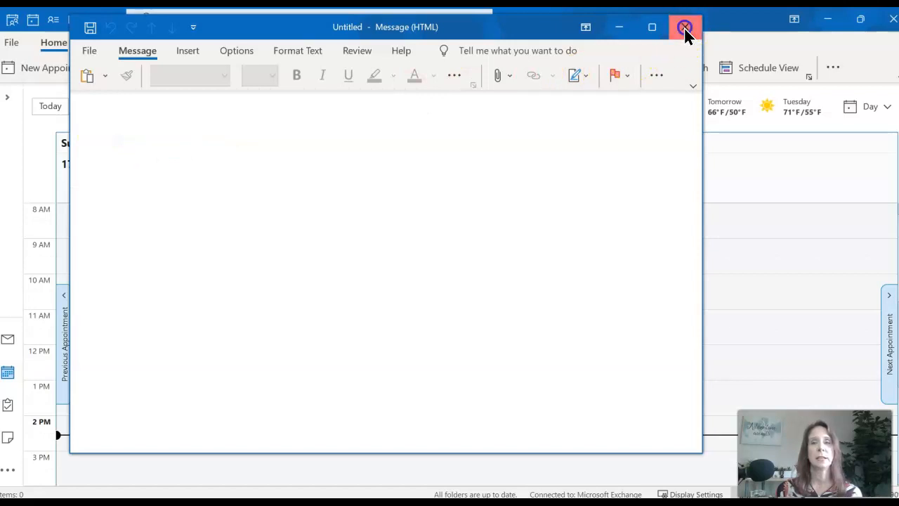
click(685, 27)
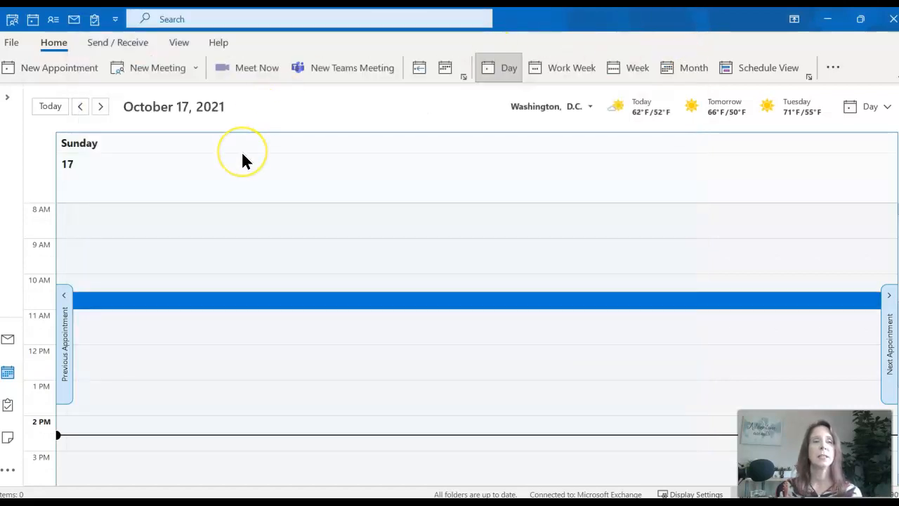
mouse_move(8, 342)
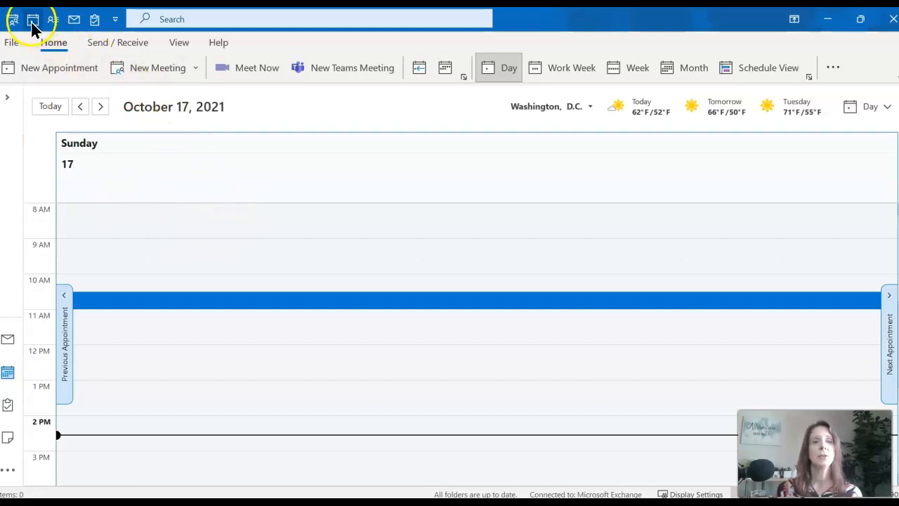
mouse_move(32, 20)
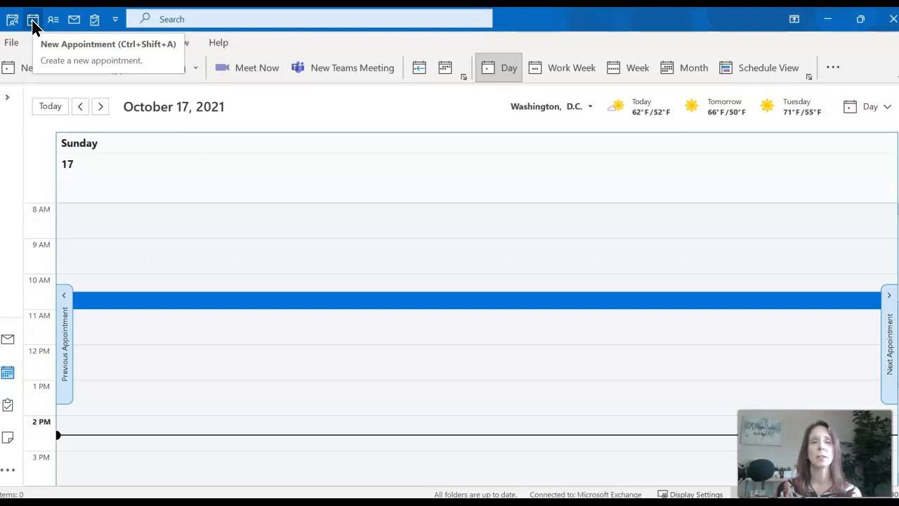
Step: Dismiss the New Appointment context menu and drop down the toolbar command list
right_click(34, 20)
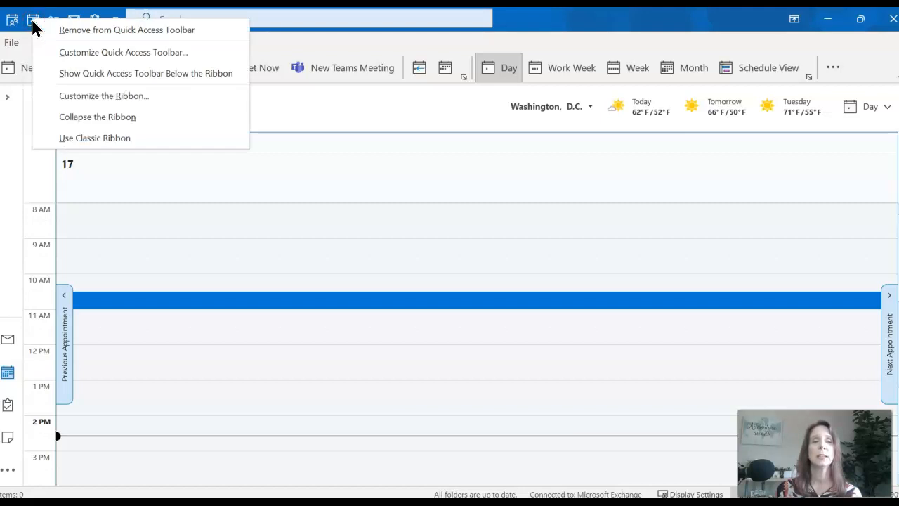
mouse_move(59, 34)
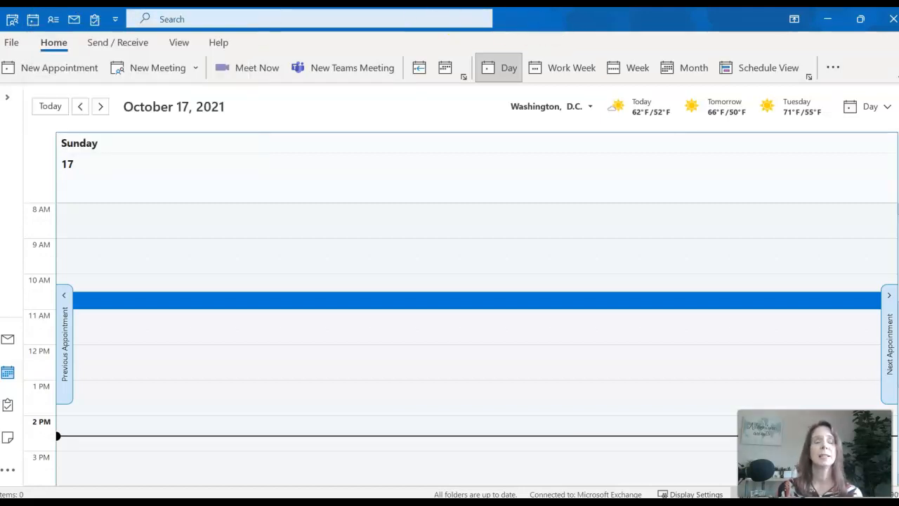
click(116, 20)
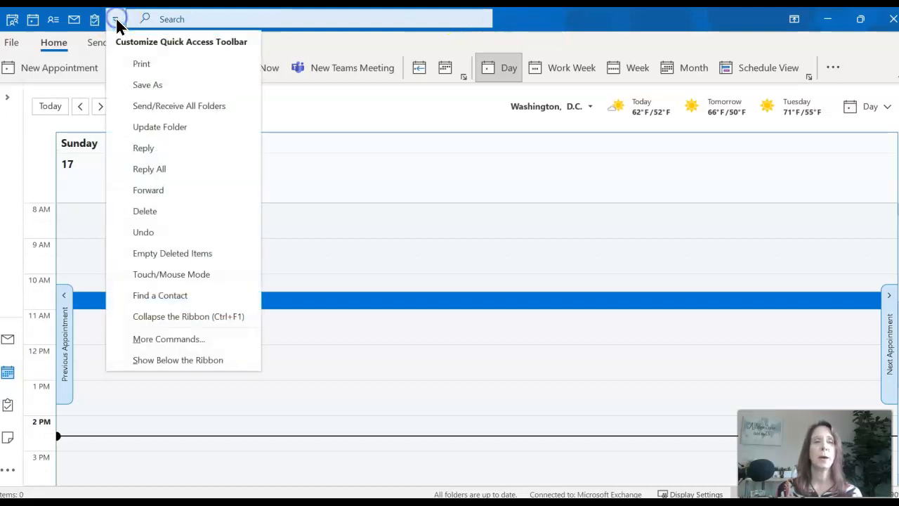
Step: Browse All Commands in Outlook Options, then cancel without changing the toolbar
click(194, 339)
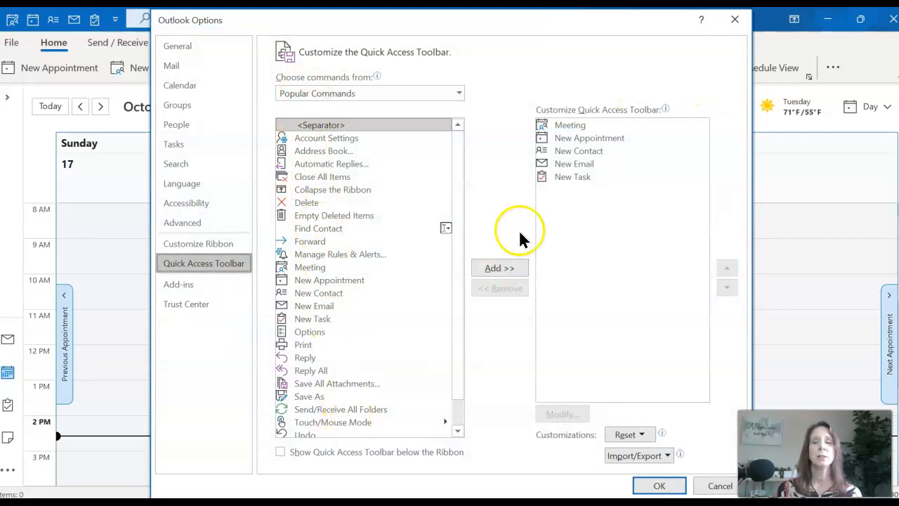
mouse_move(573, 177)
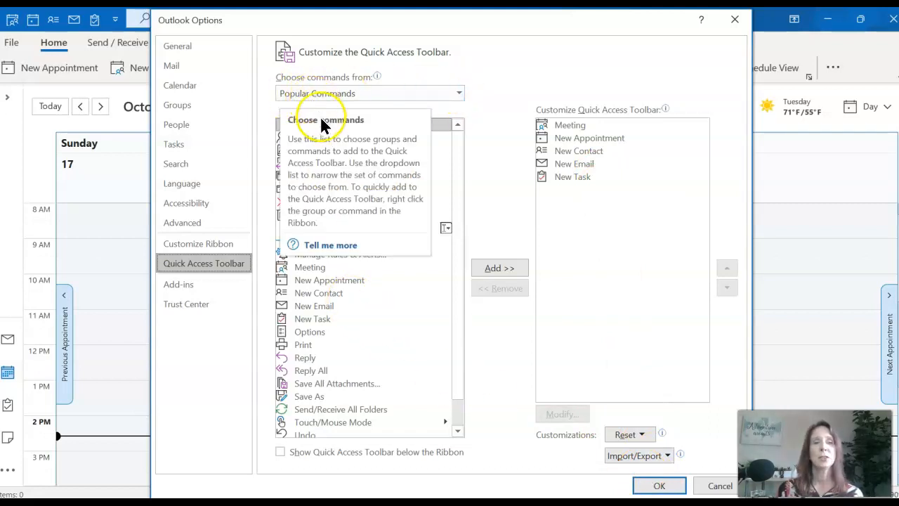
click(458, 93)
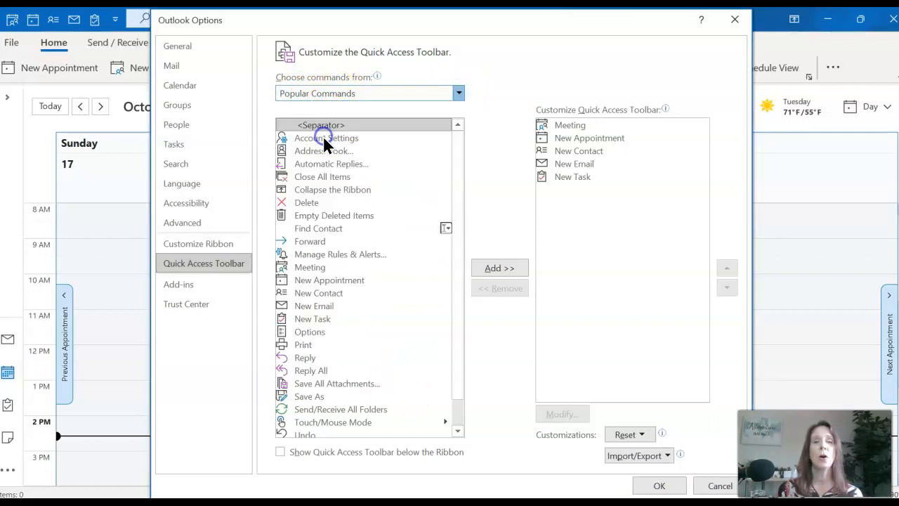
click(458, 92)
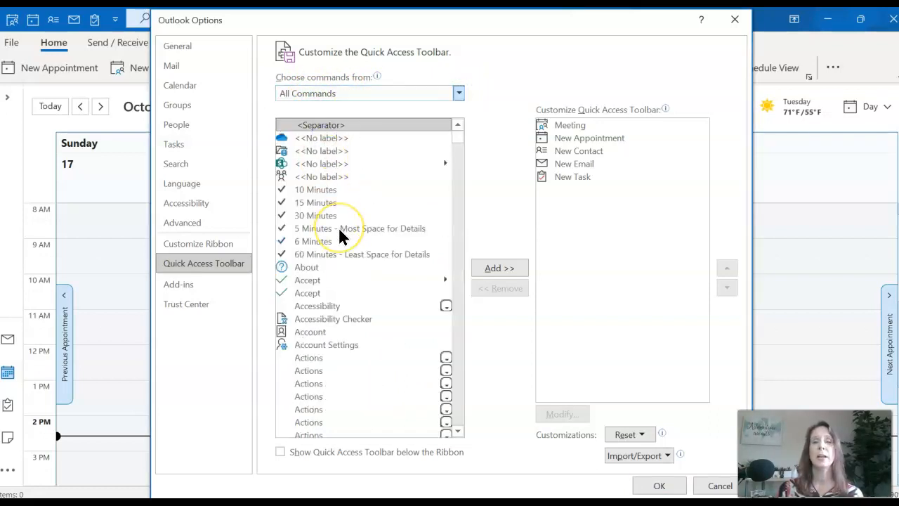
scroll(down, 3)
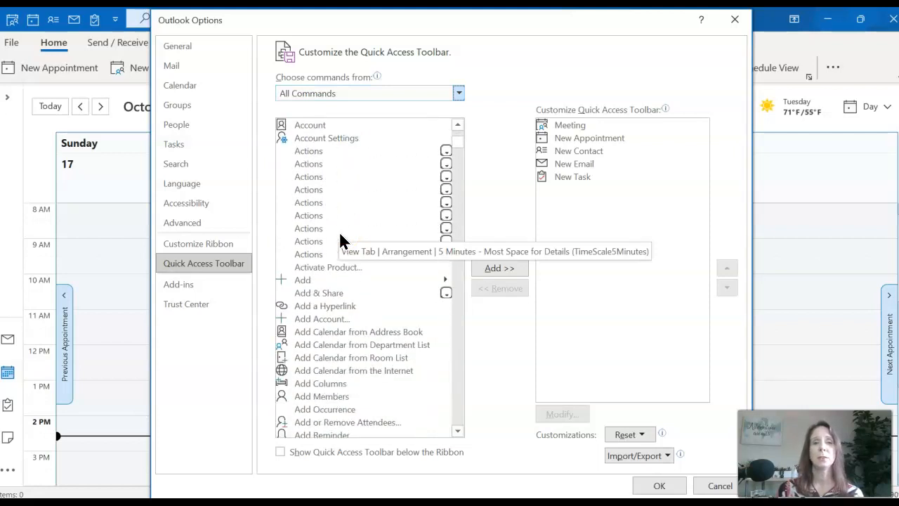
scroll(down, 3)
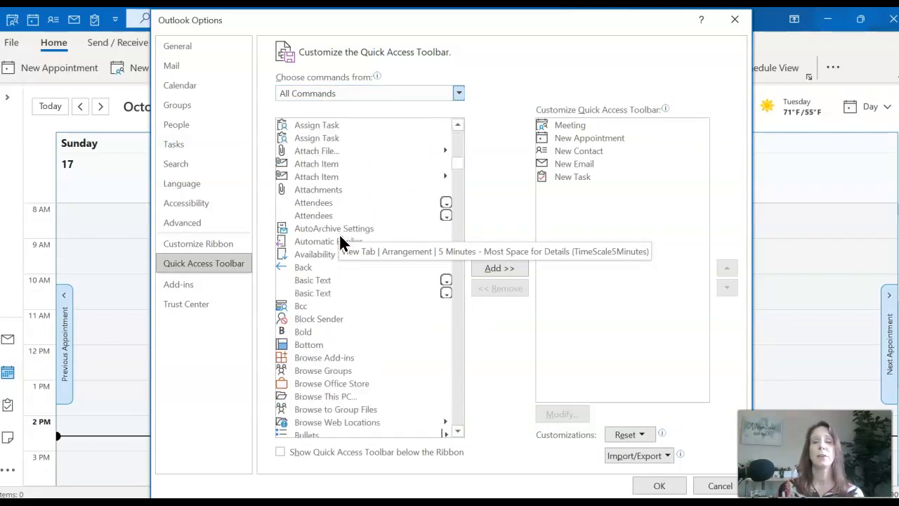
scroll(down, 3)
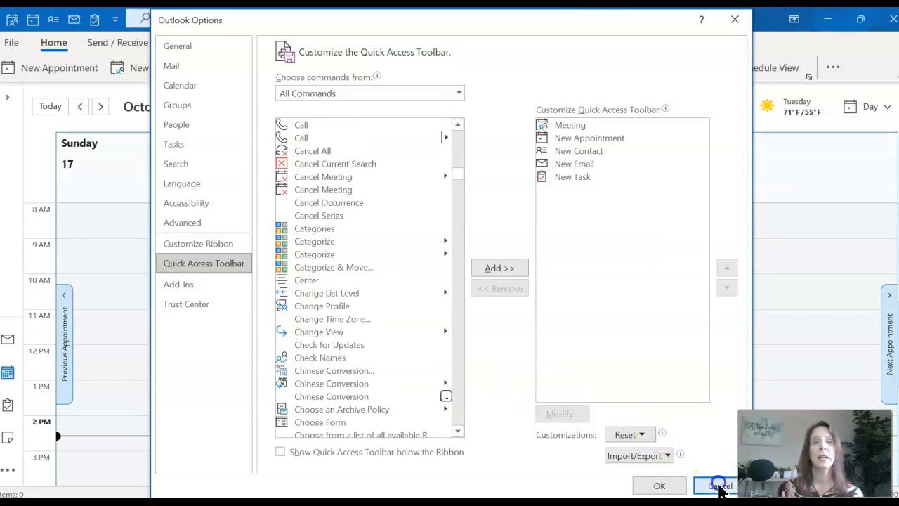
click(716, 486)
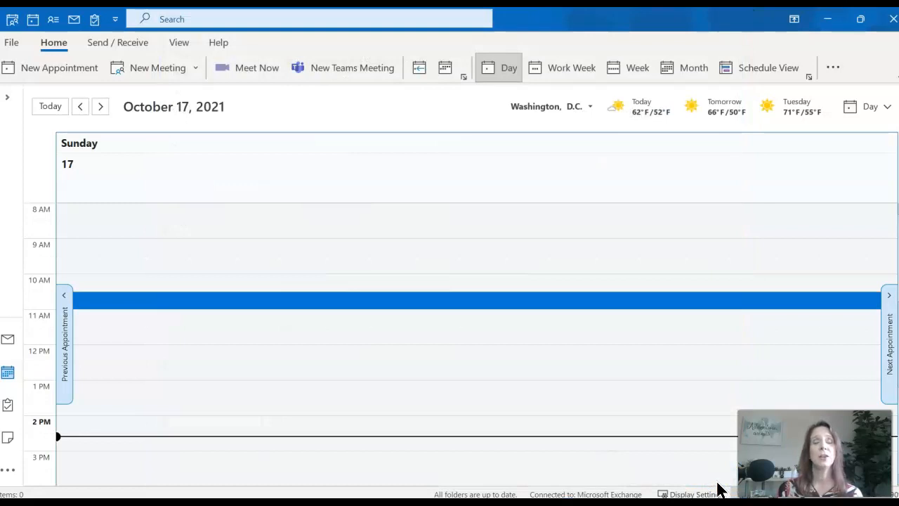
mouse_move(644, 452)
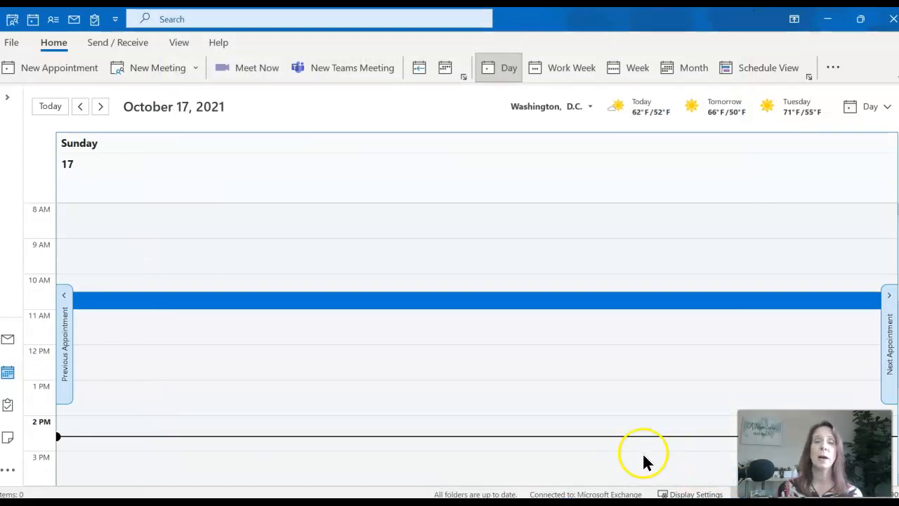
mouse_move(569, 438)
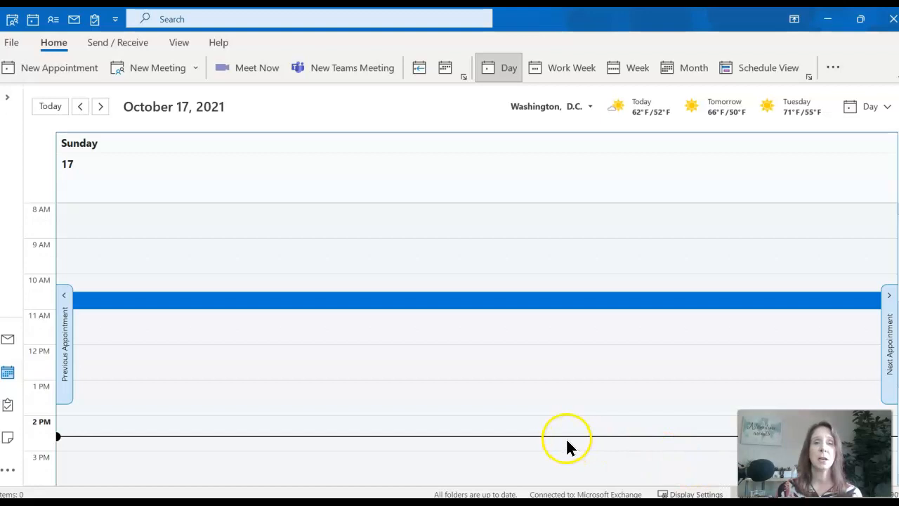
mouse_move(562, 443)
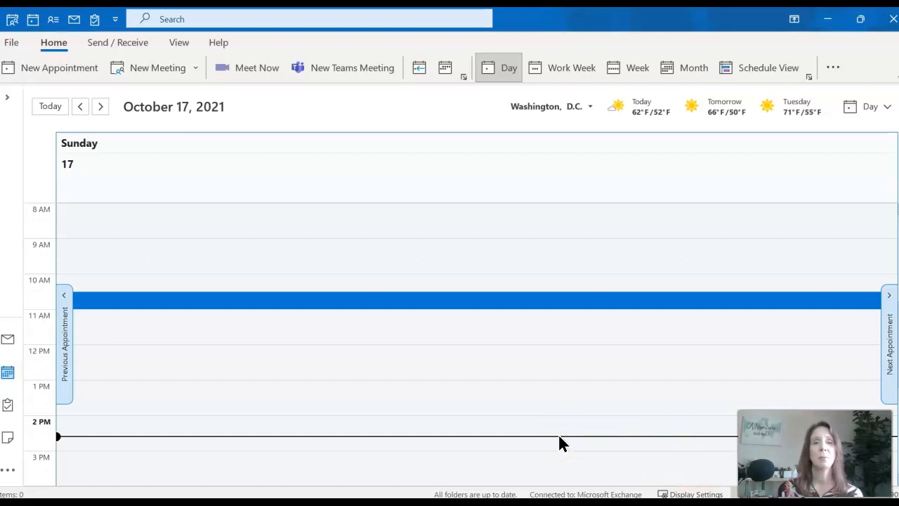
mouse_move(513, 436)
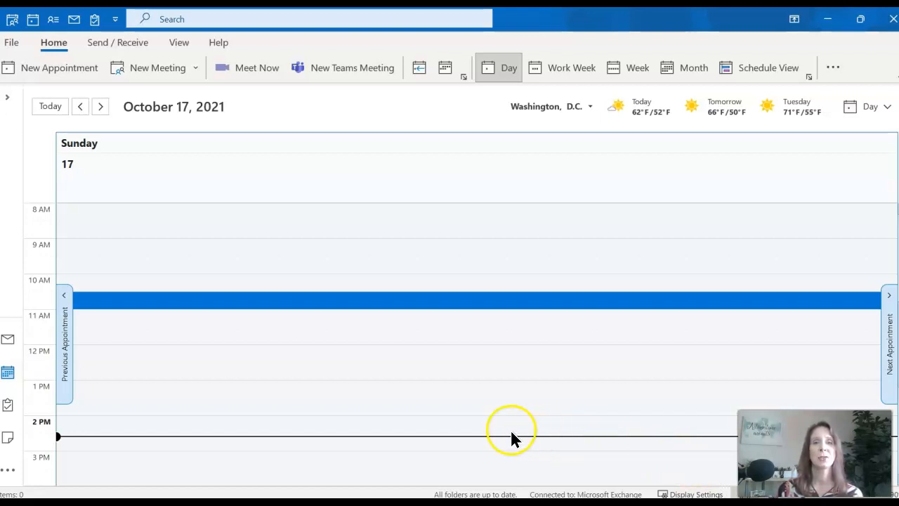